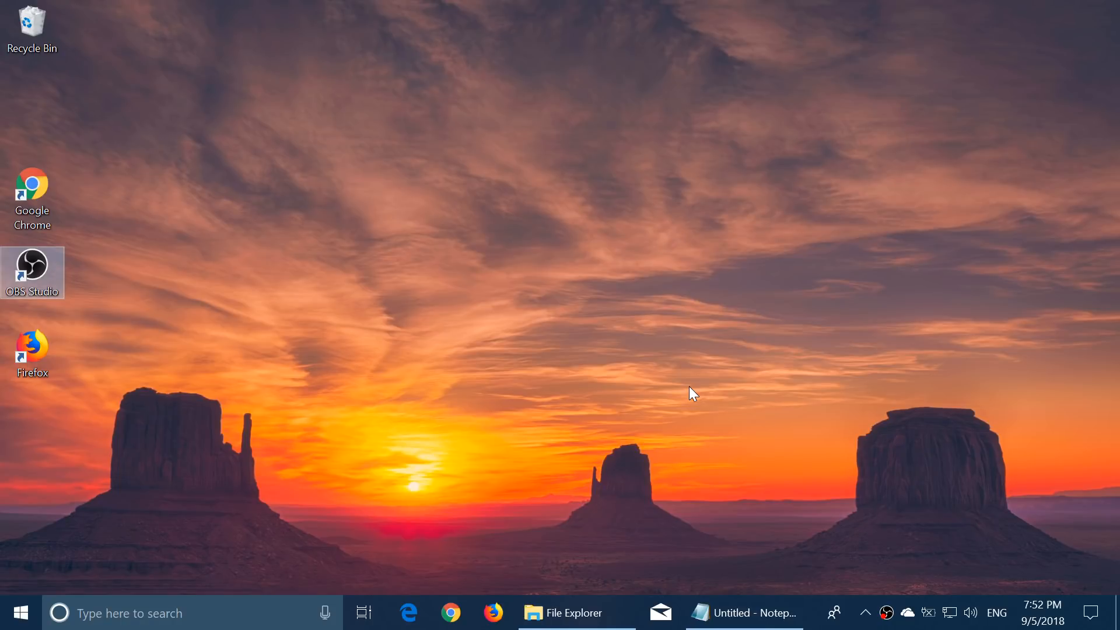
{"action": "mouse_move", "coordinate": [620, 375]}
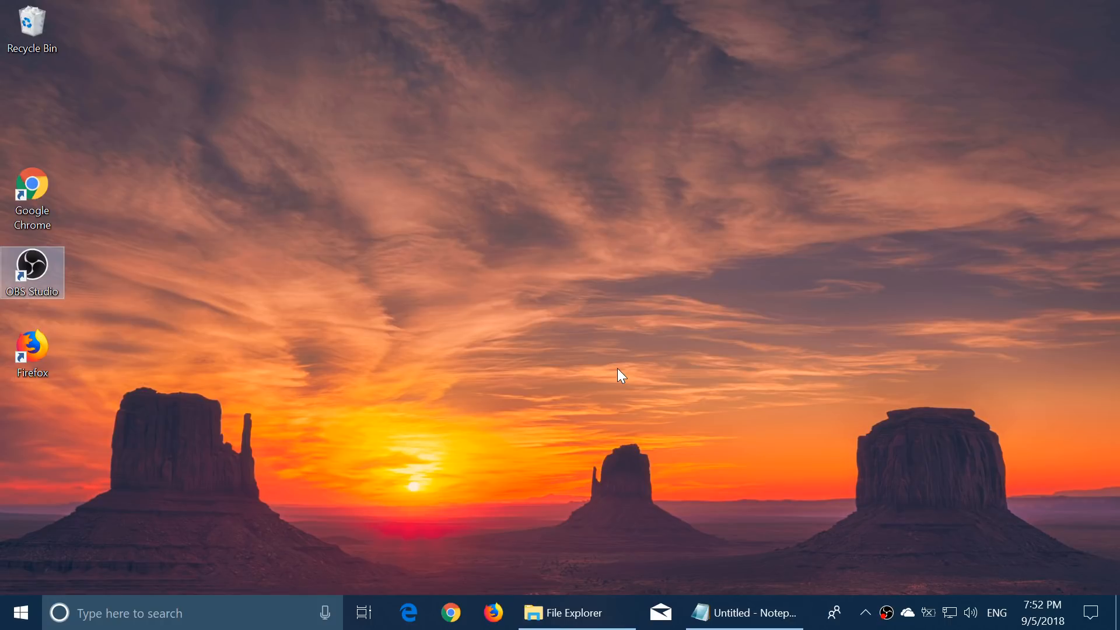
{"action": "mouse_move", "coordinate": [728, 569]}
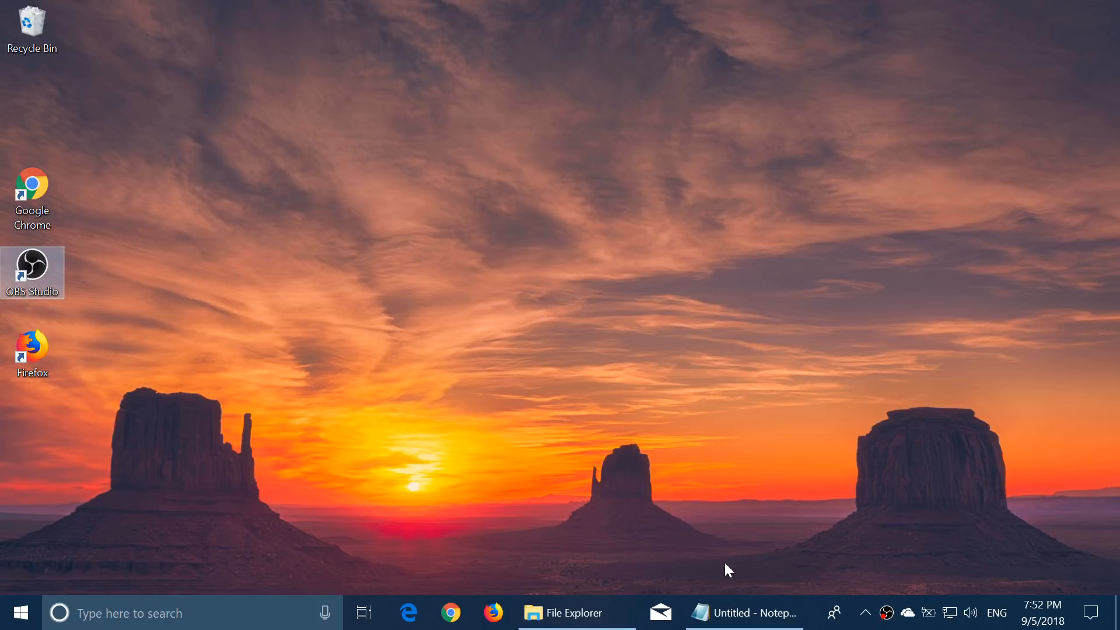
{"action": "mouse_move", "coordinate": [555, 535]}
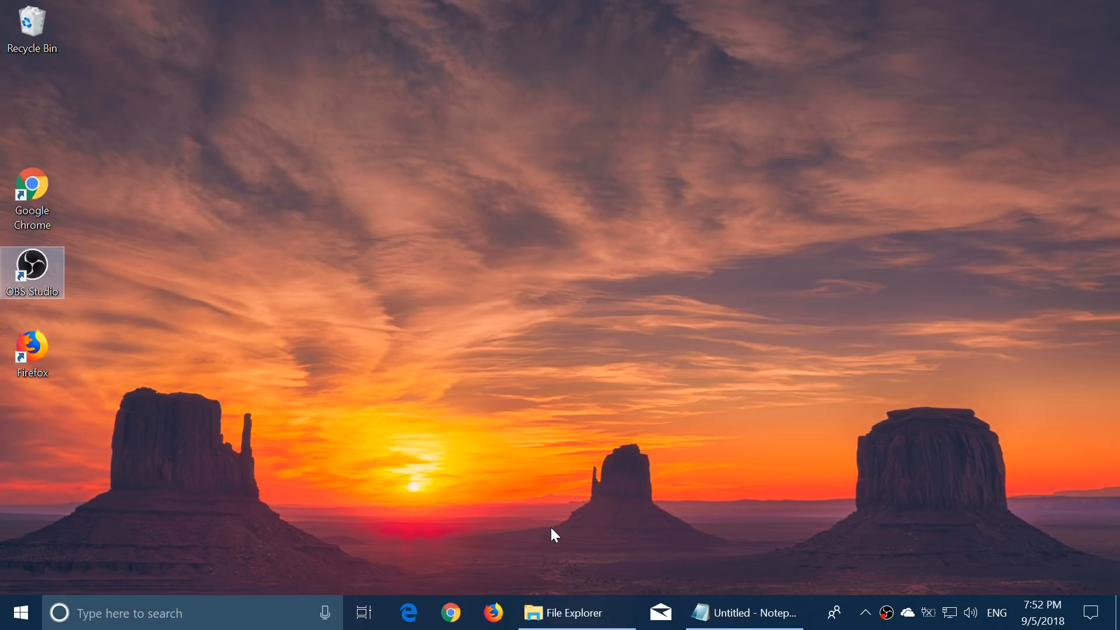
{"action": "mouse_move", "coordinate": [478, 437]}
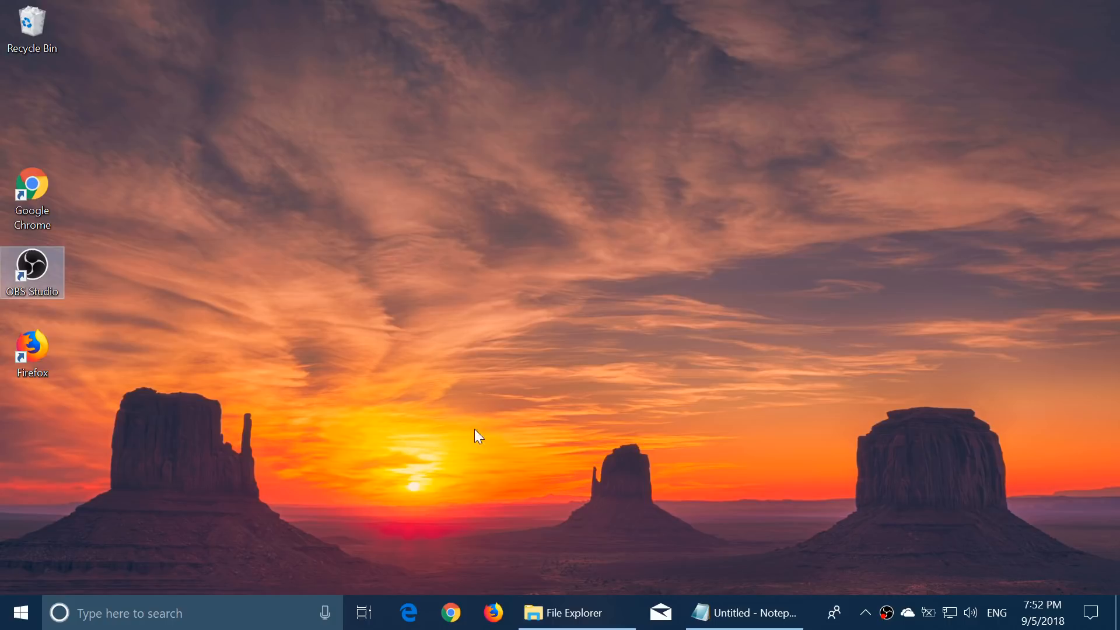
Step: Run winver to show About Windows with version 1809, OS build 17754.1
{"action": "type", "text": "winver"}
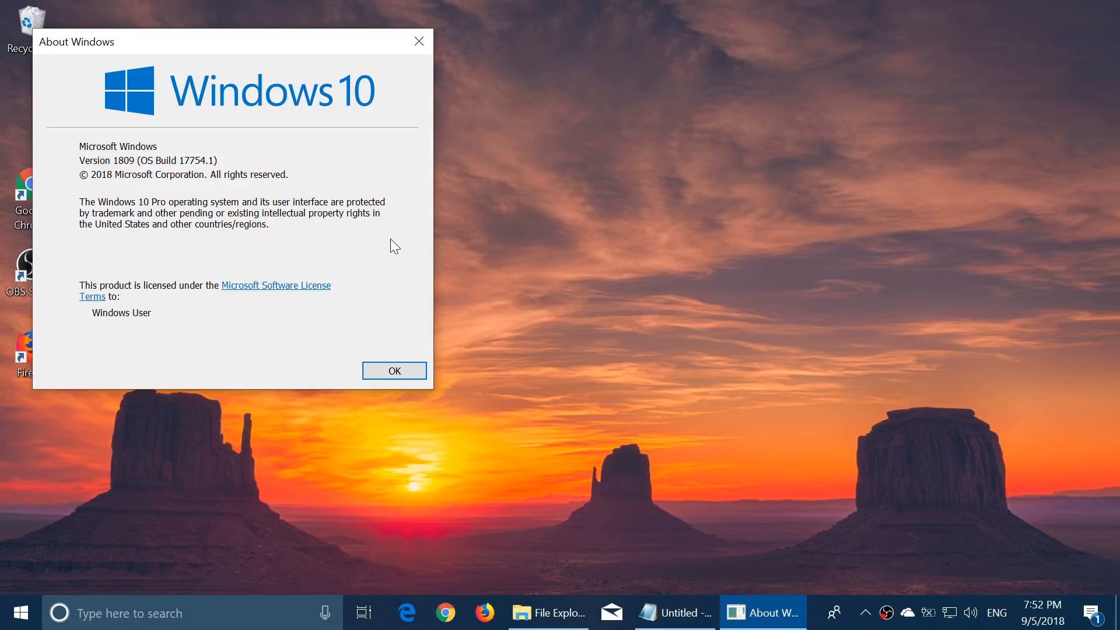
{"action": "mouse_move", "coordinate": [418, 77]}
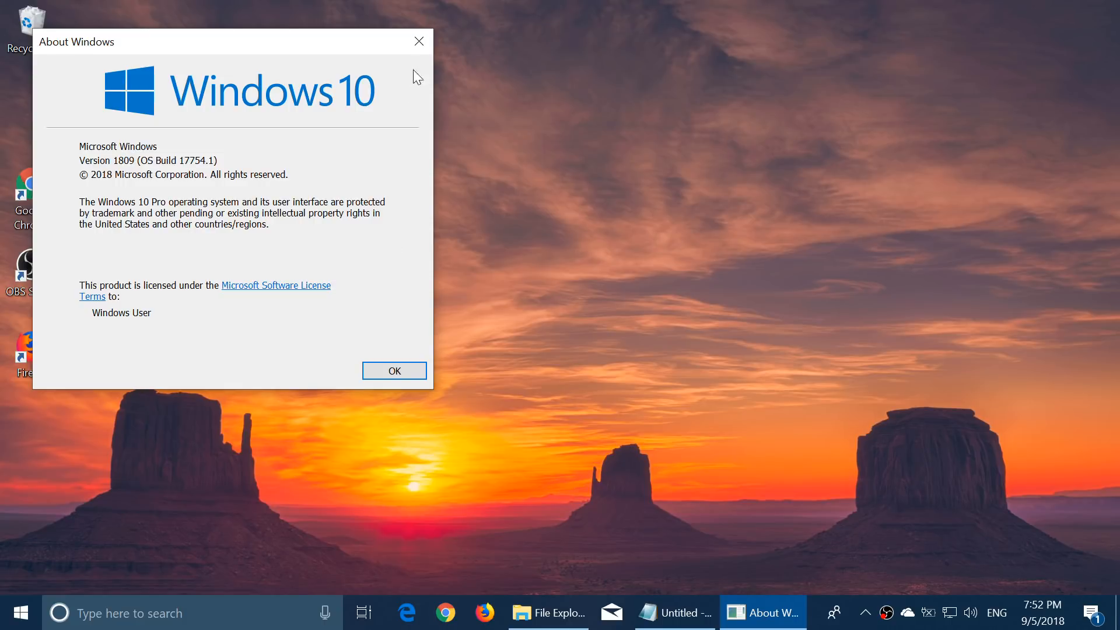
{"action": "mouse_move", "coordinate": [419, 41]}
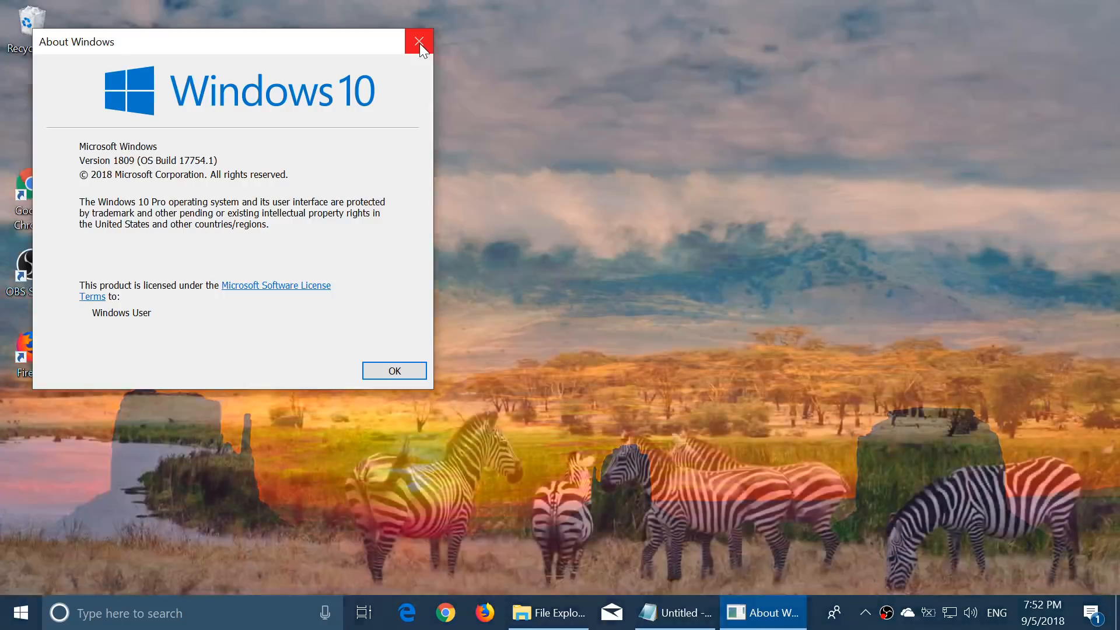
Step: Close the About Windows dialog to return to the desktop
{"action": "left_click", "coordinate": [420, 42]}
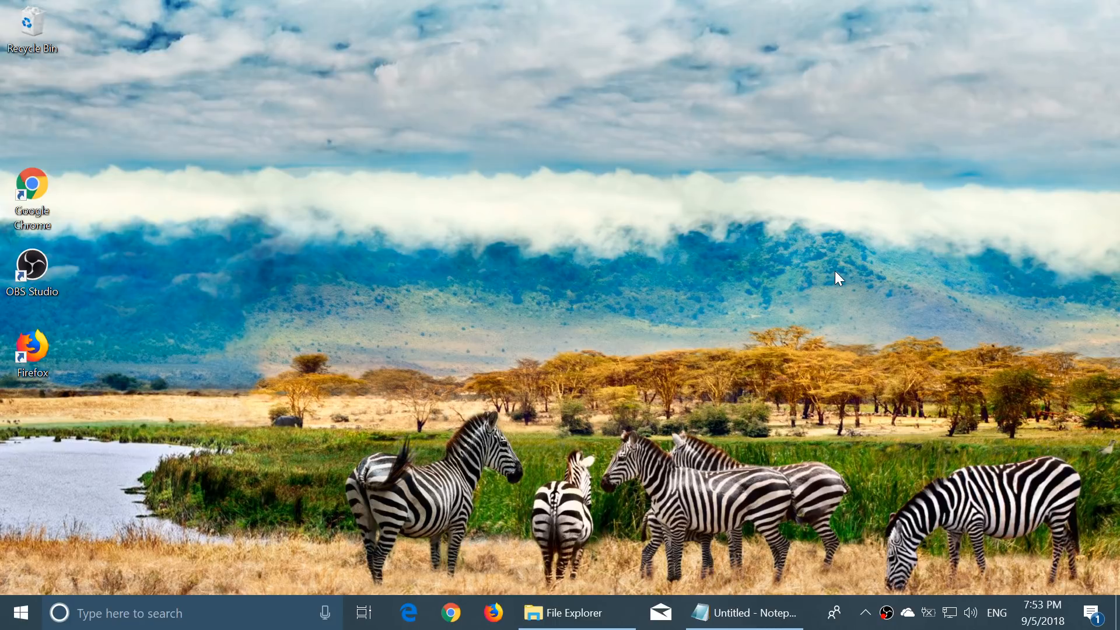
{"action": "mouse_move", "coordinate": [586, 581]}
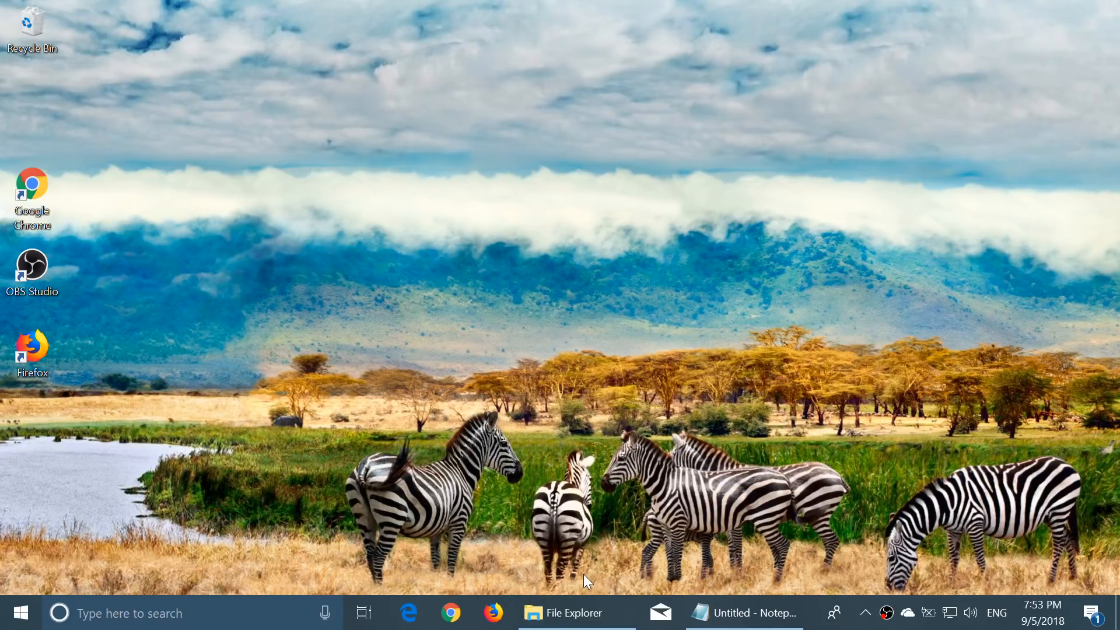
Step: Open dark-themed File Explorer on Quick access and cycle through the Share and Home ribbon tabs
{"action": "left_click", "coordinate": [566, 613]}
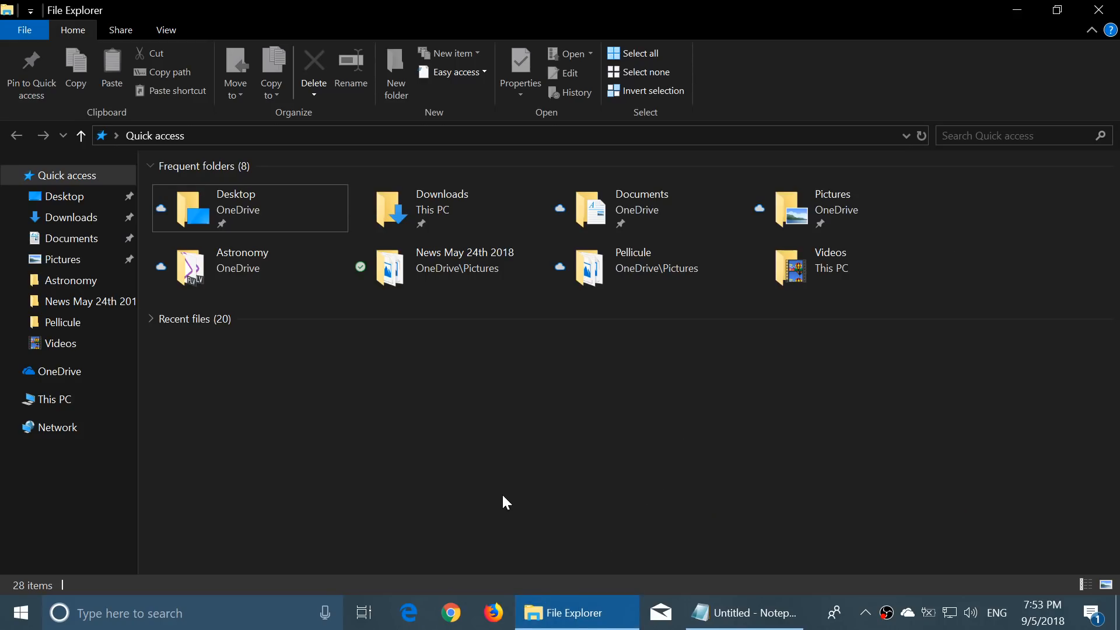
{"action": "mouse_move", "coordinate": [579, 473]}
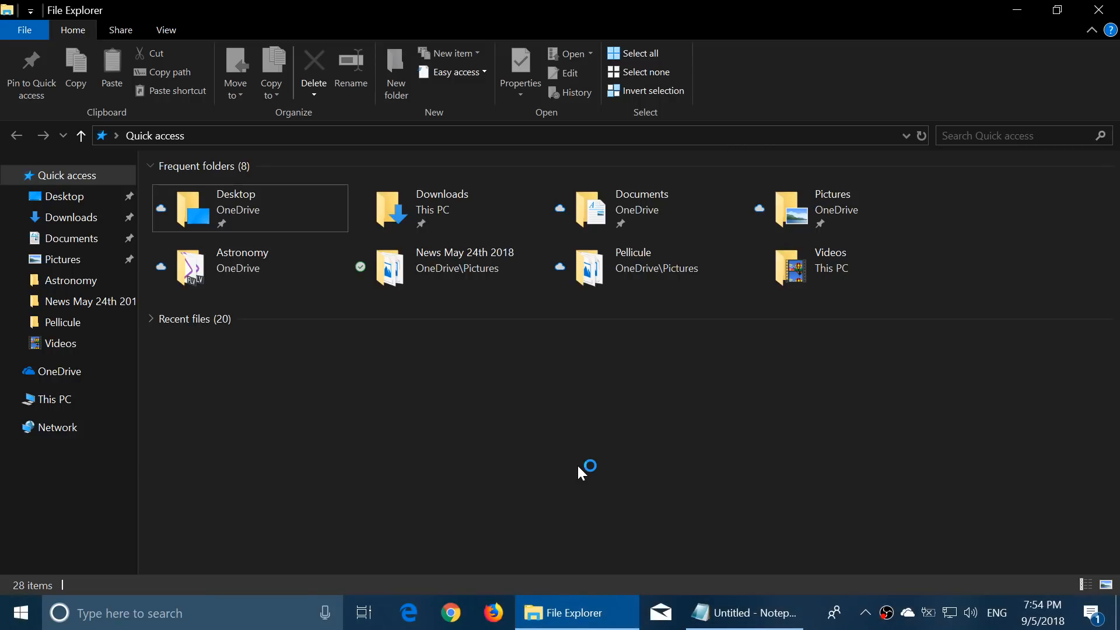
{"action": "mouse_move", "coordinate": [904, 462]}
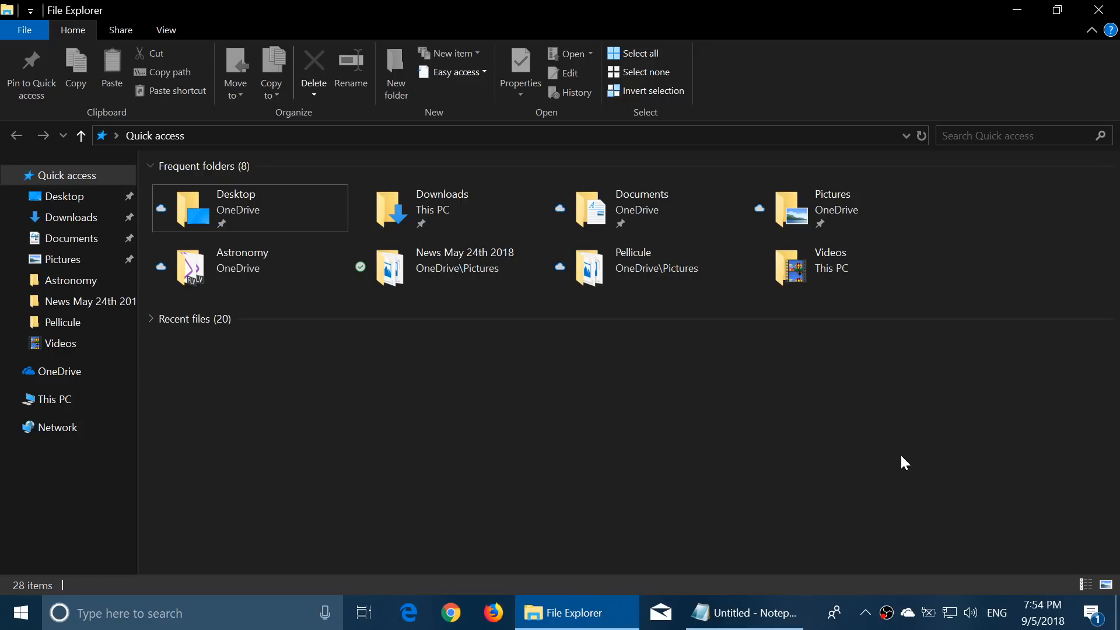
{"action": "mouse_move", "coordinate": [93, 31]}
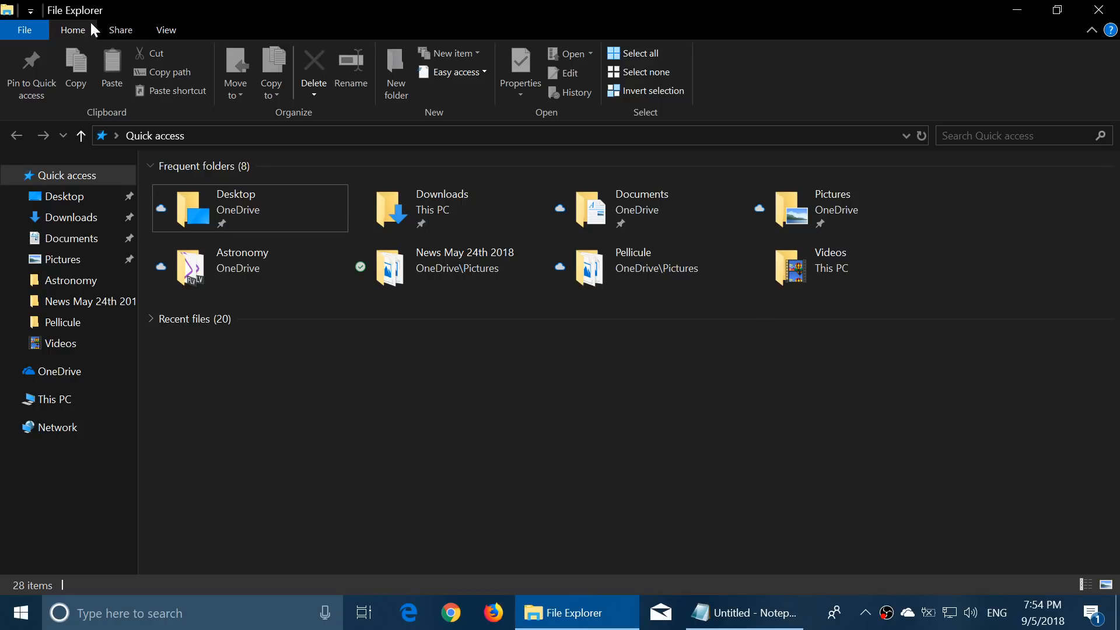
{"action": "left_click", "coordinate": [121, 30]}
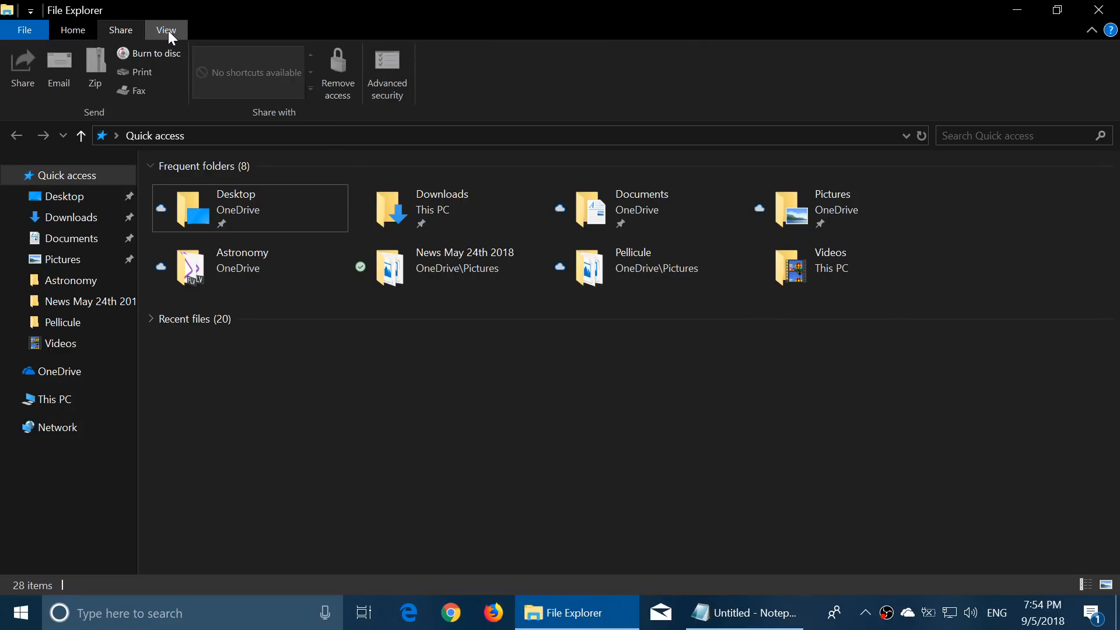
{"action": "left_click", "coordinate": [72, 30]}
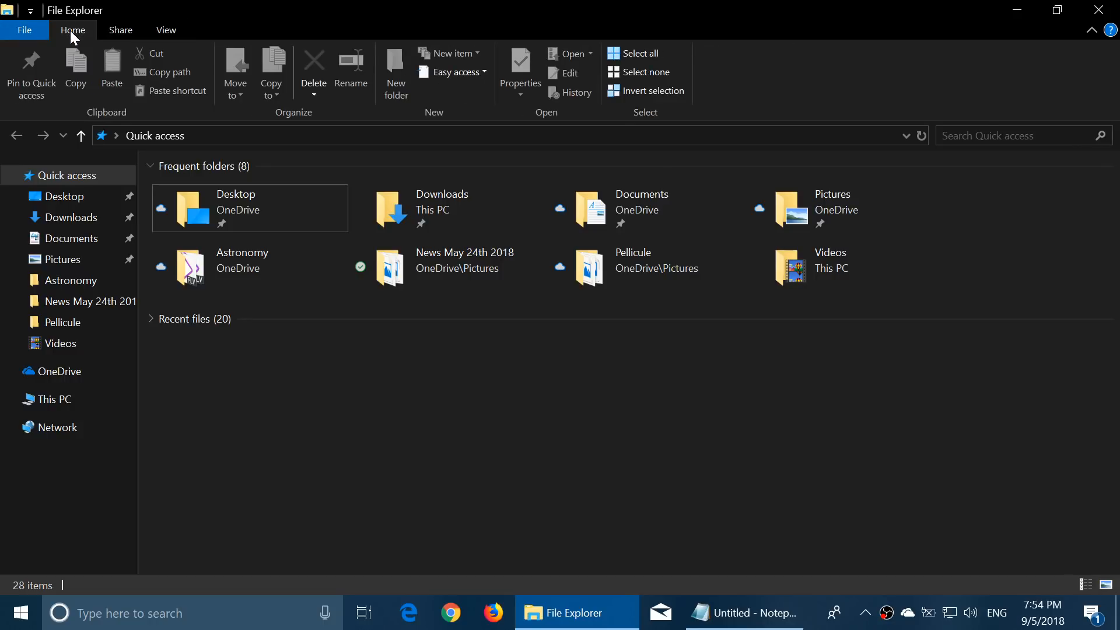
{"action": "left_click", "coordinate": [24, 30]}
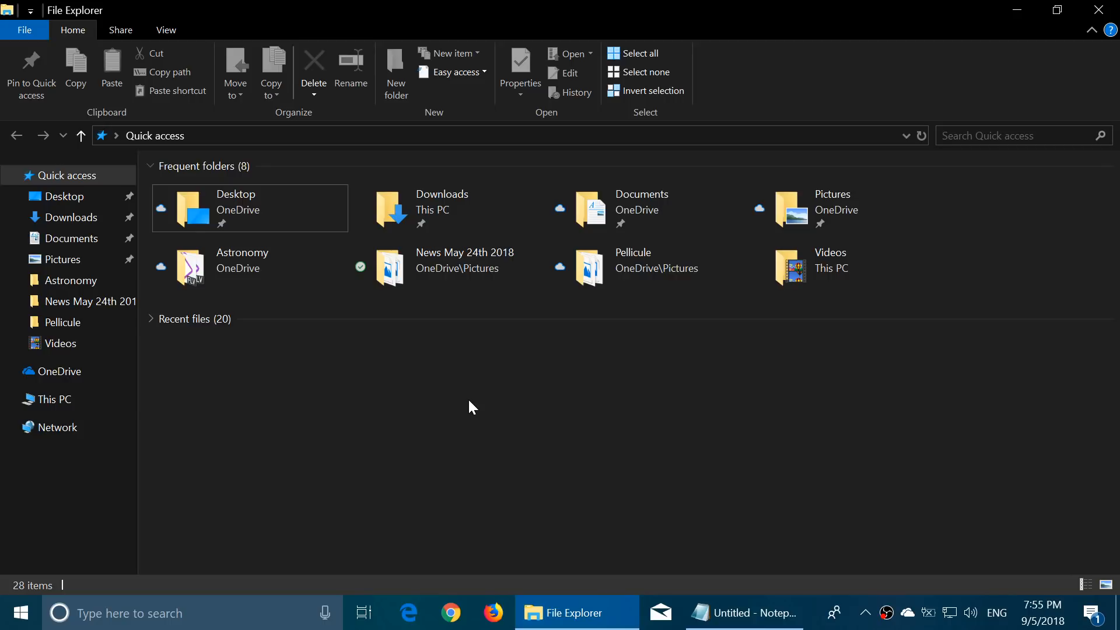
{"action": "mouse_move", "coordinate": [1017, 10]}
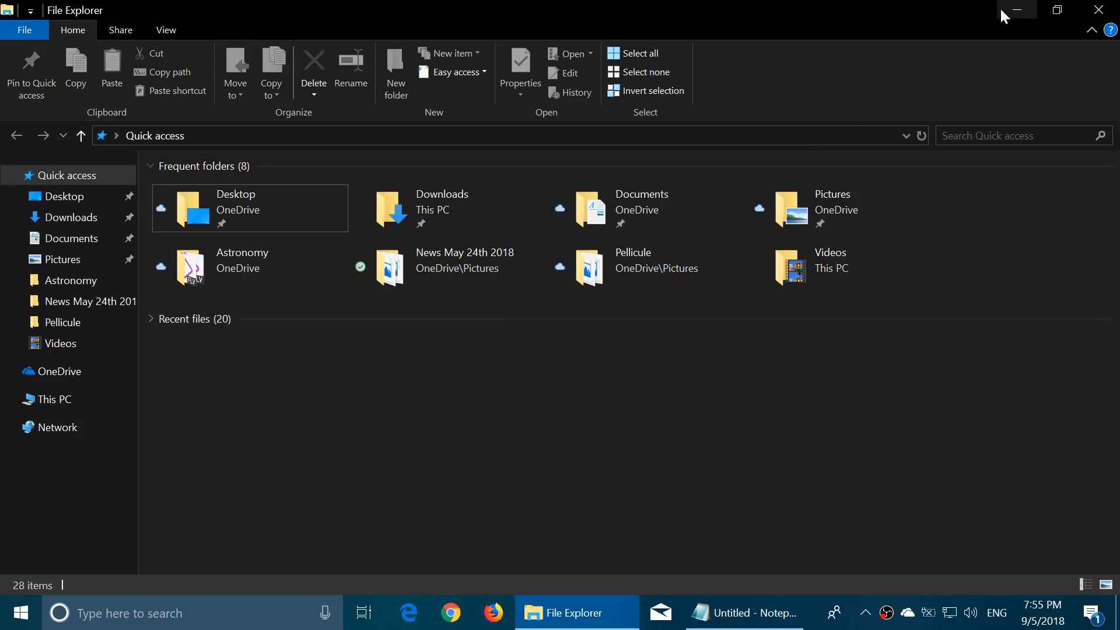
Step: Minimize File Explorer, bring Notepad forward, and restore it to a smaller window
{"action": "left_click", "coordinate": [1016, 10]}
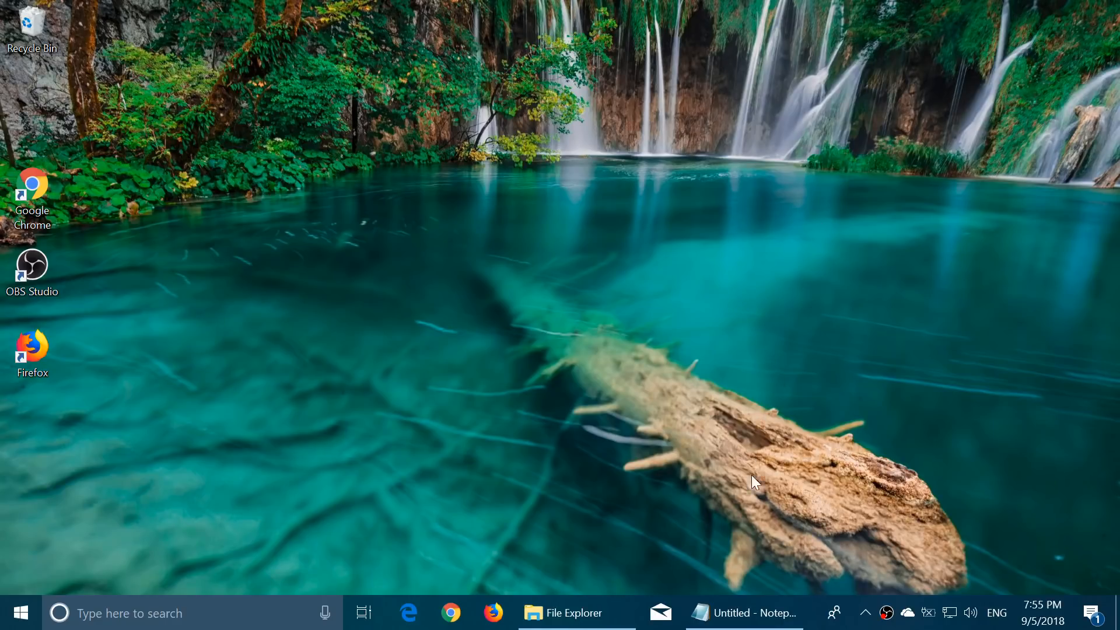
{"action": "left_click", "coordinate": [742, 613]}
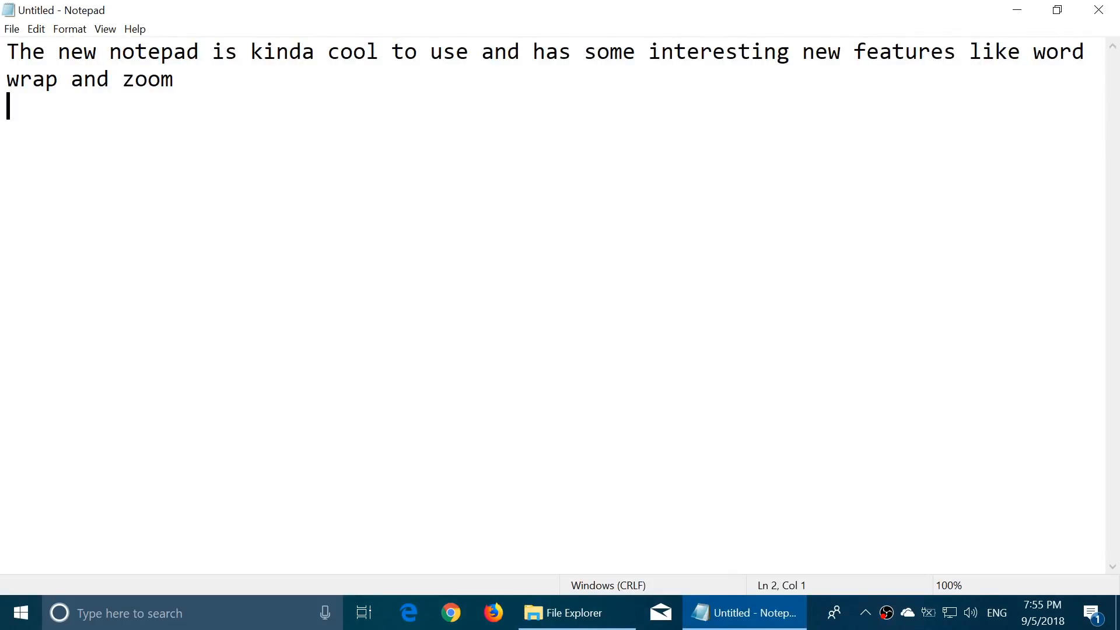
{"action": "mouse_move", "coordinate": [1058, 10]}
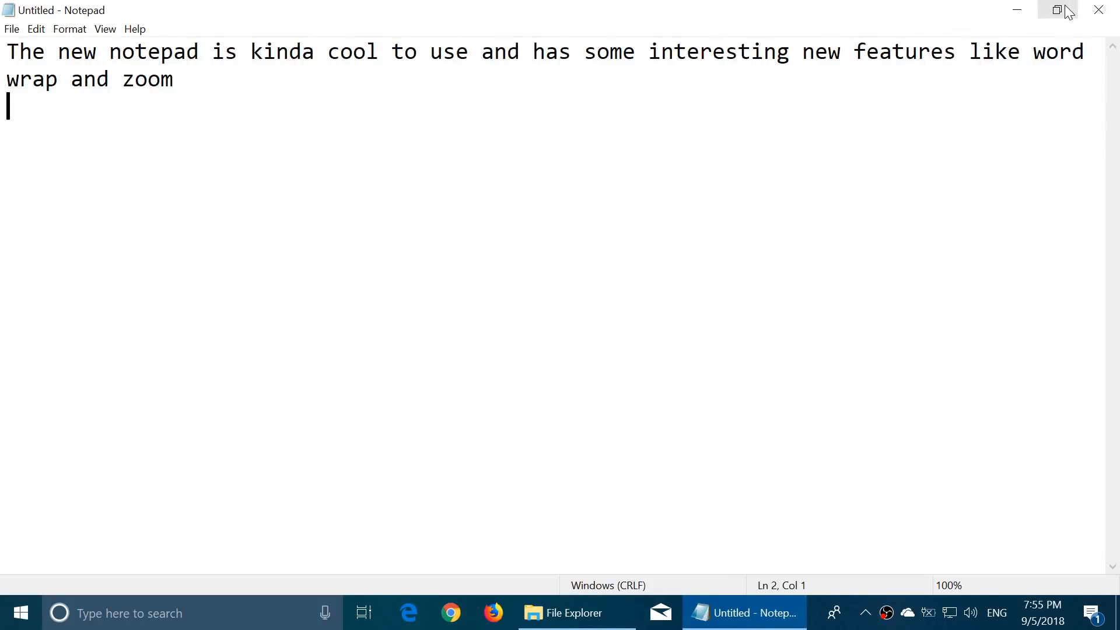
{"action": "left_click", "coordinate": [1057, 10]}
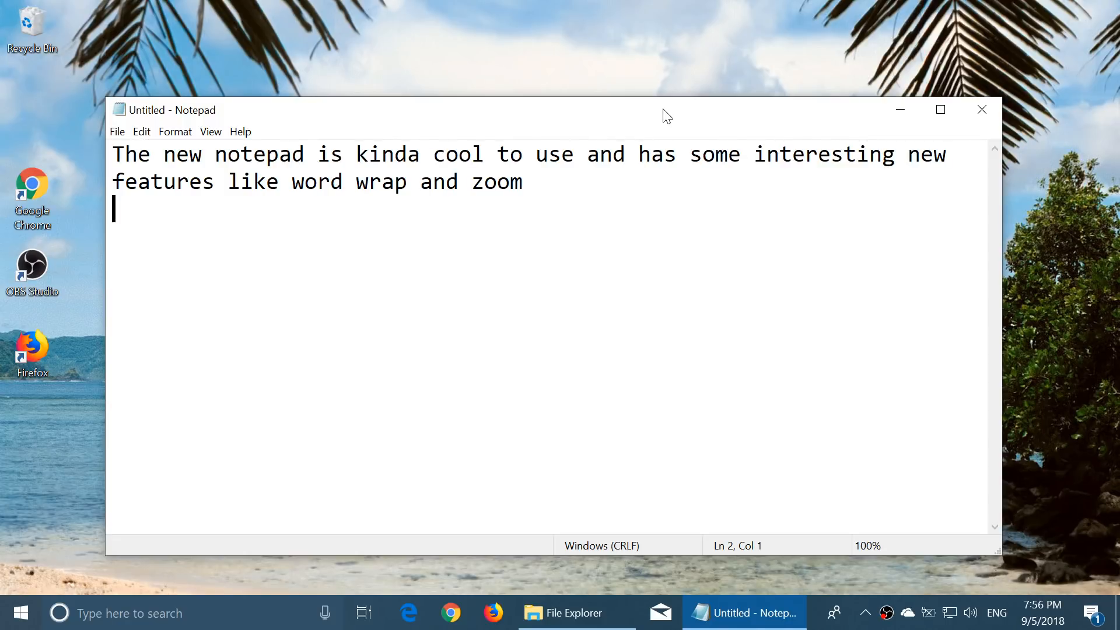
{"action": "mouse_move", "coordinate": [665, 117]}
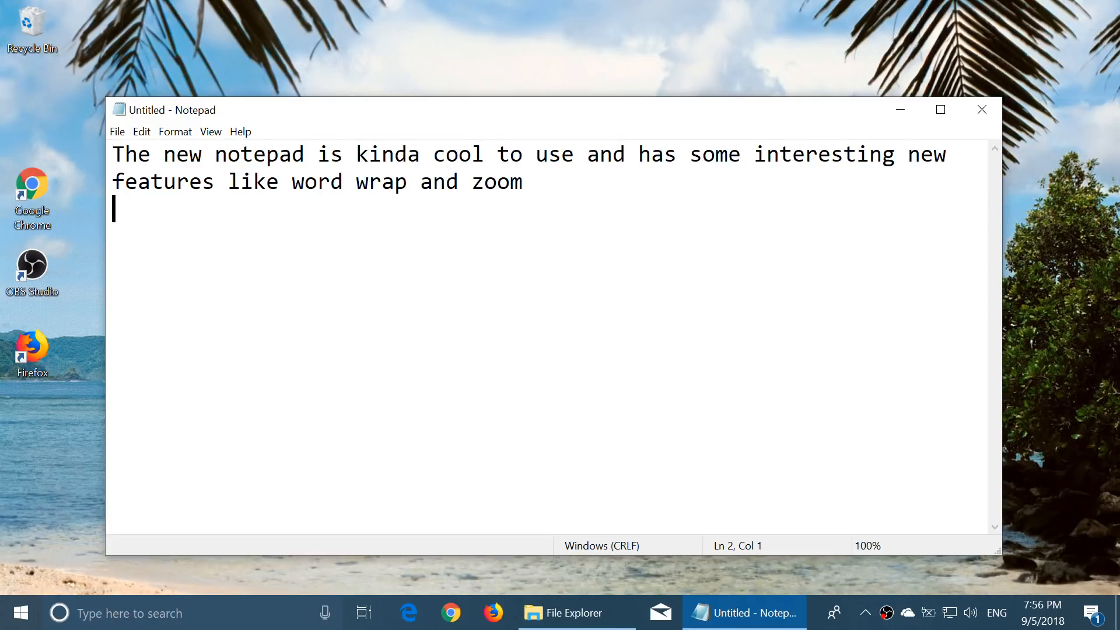
{"action": "mouse_move", "coordinate": [210, 131]}
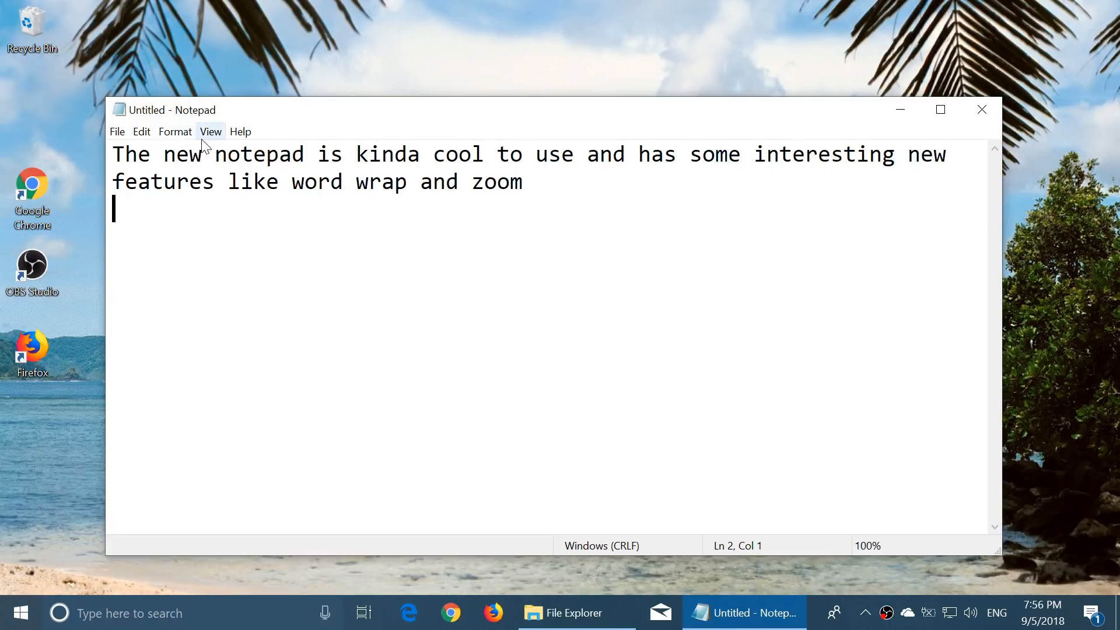
Step: Check the Format menu, then zoom the text out to 90% from the View menu
{"action": "left_click", "coordinate": [175, 131]}
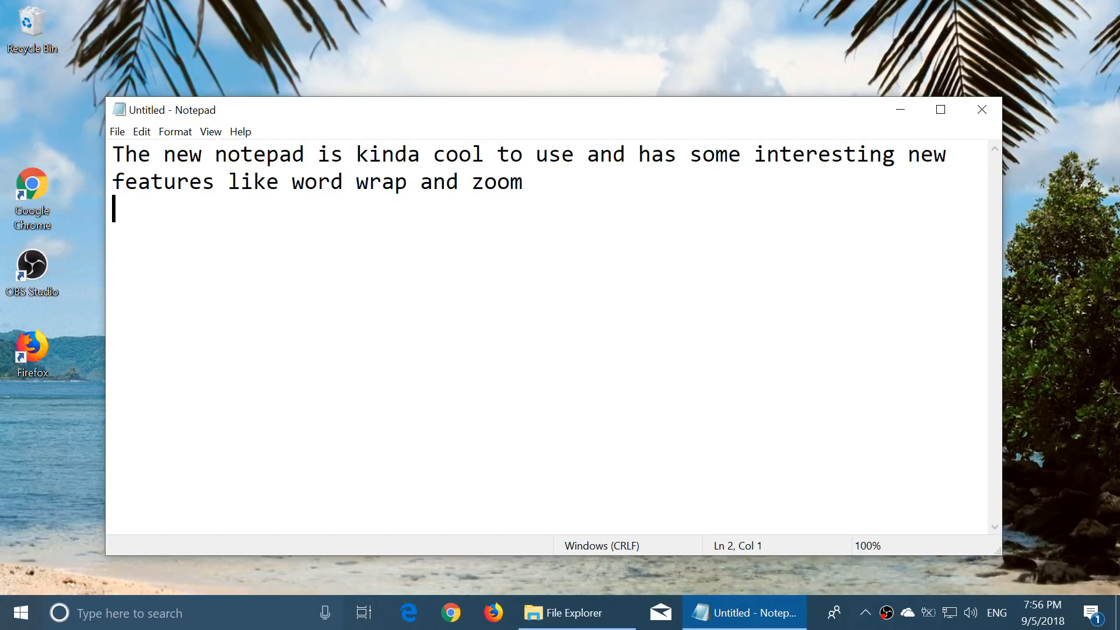
{"action": "left_click", "coordinate": [174, 131]}
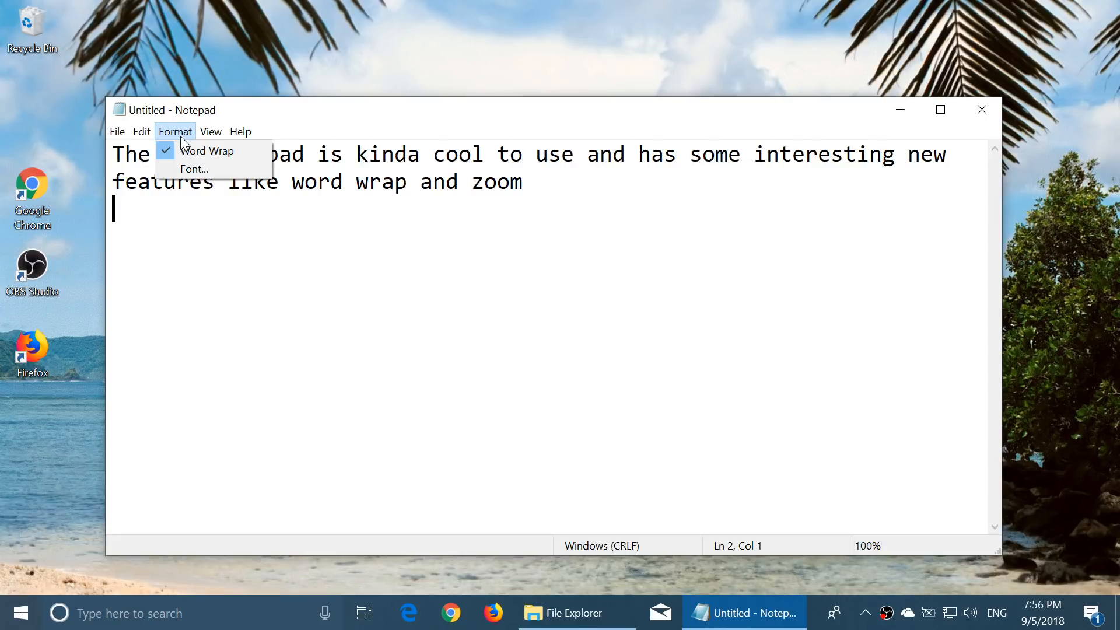
{"action": "mouse_move", "coordinate": [207, 150]}
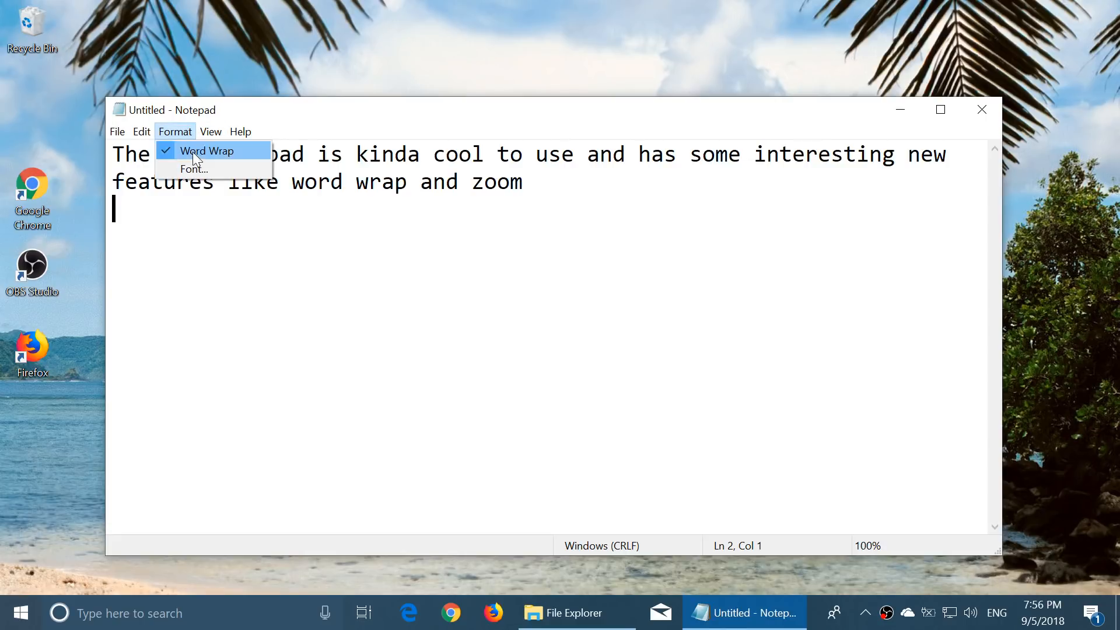
{"action": "left_click", "coordinate": [210, 131]}
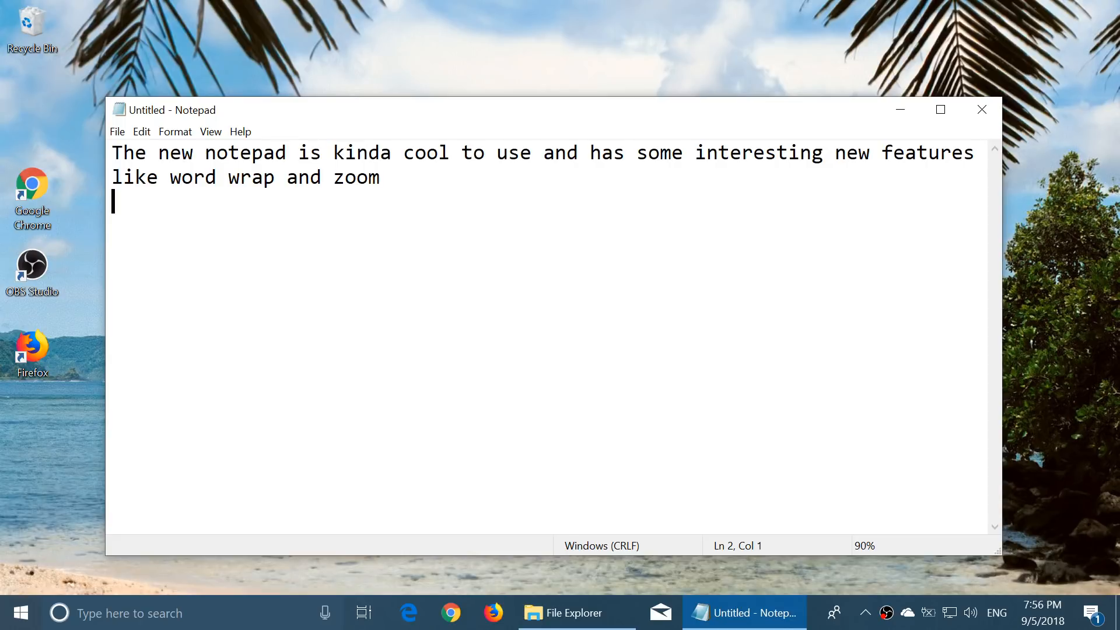
Step: Browse Notepad's Edit and File menus, then dismiss them
{"action": "left_click", "coordinate": [141, 131]}
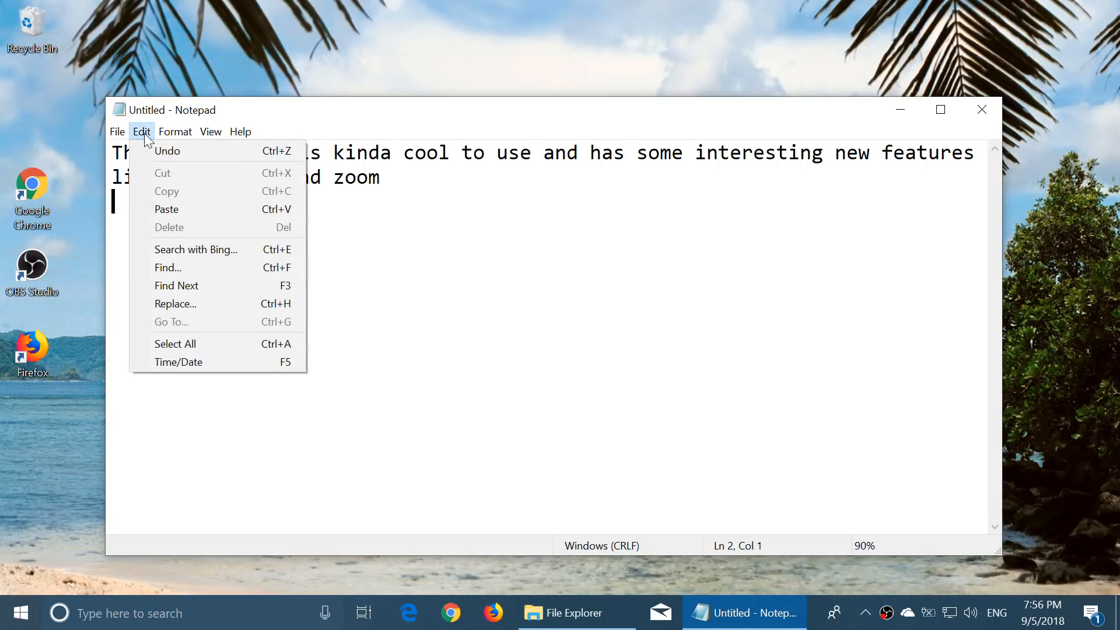
{"action": "left_click", "coordinate": [117, 131]}
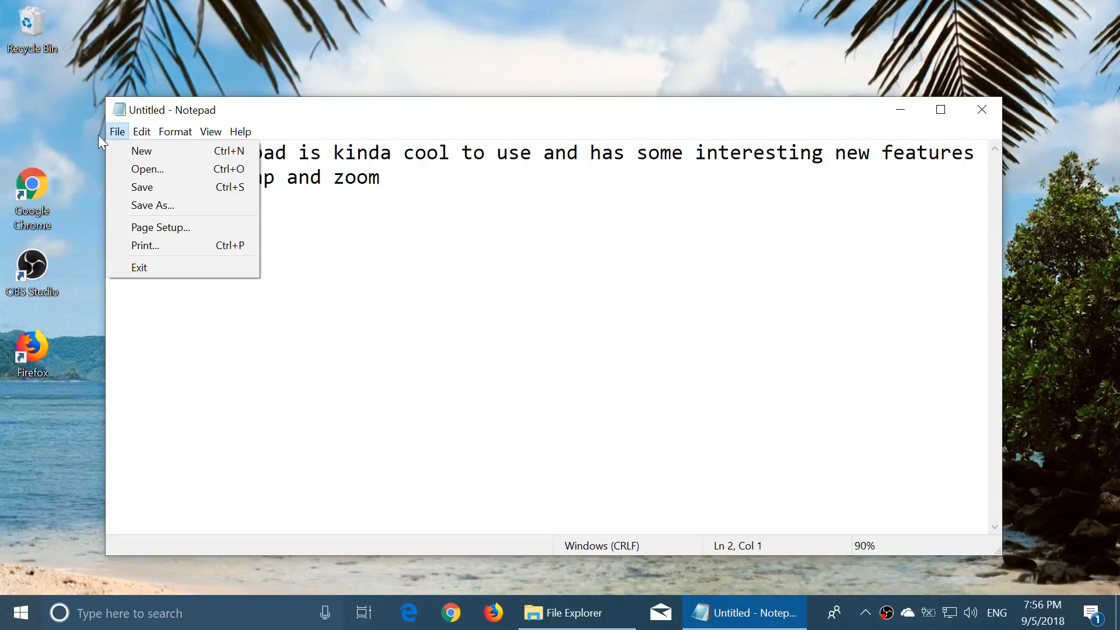
{"action": "mouse_move", "coordinate": [127, 137]}
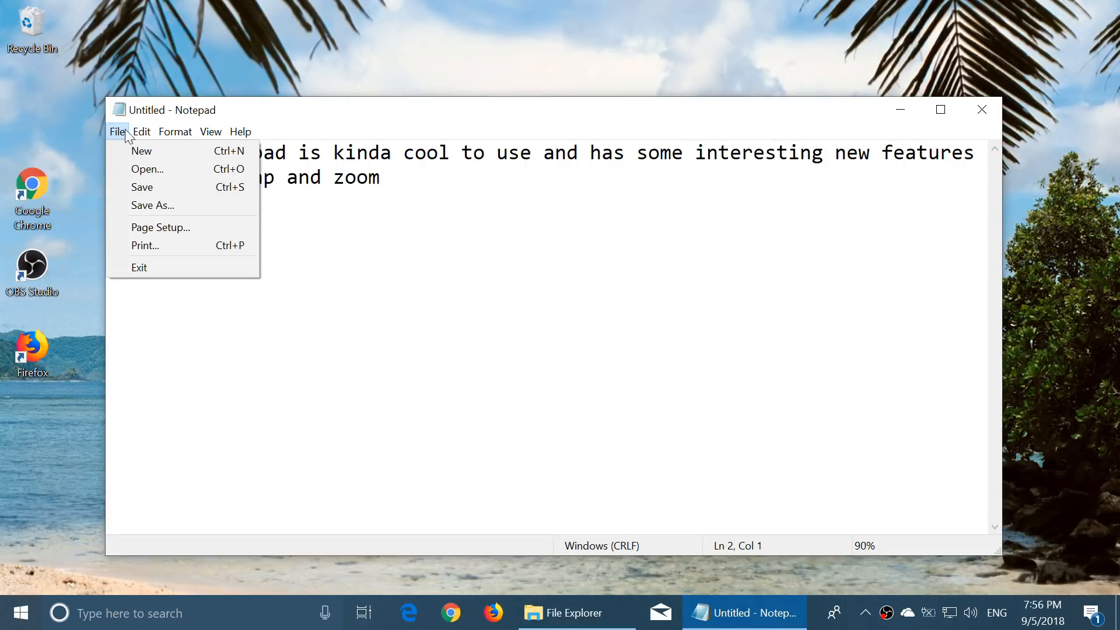
{"action": "left_click", "coordinate": [210, 131]}
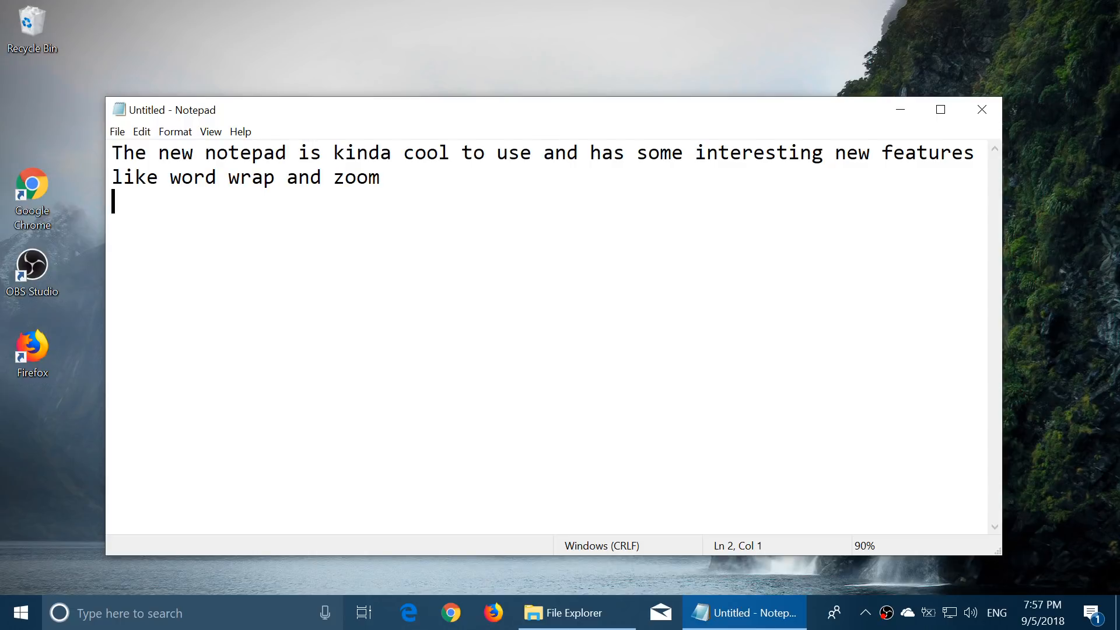
Step: Browse Notepad's Format, Help and Edit menus, then minimize the Notepad window
{"action": "left_click", "coordinate": [175, 131]}
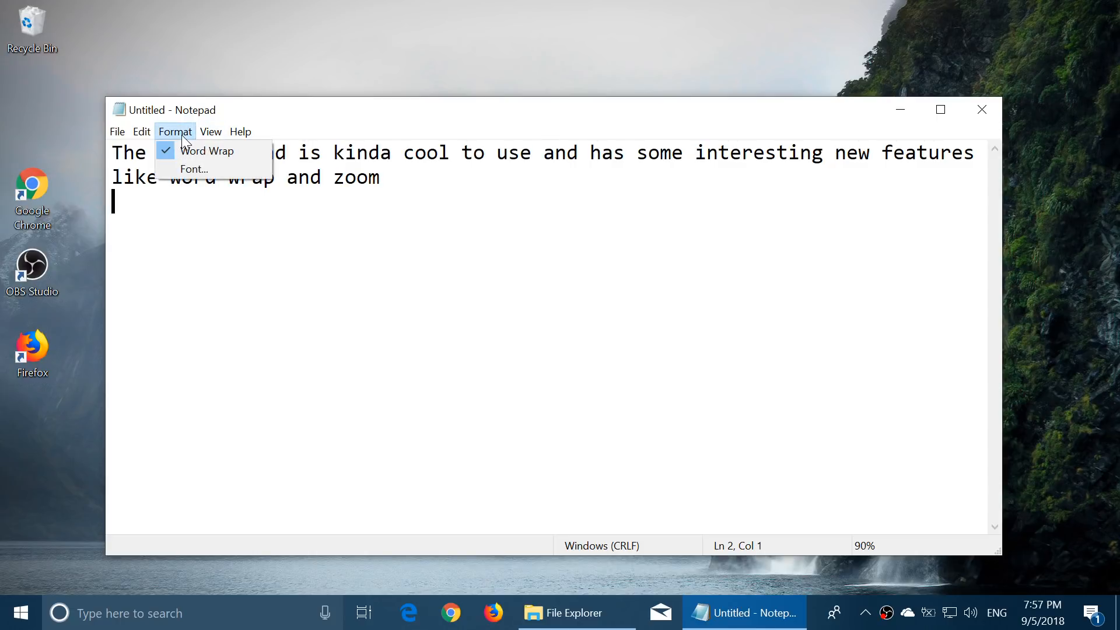
{"action": "left_click", "coordinate": [240, 131]}
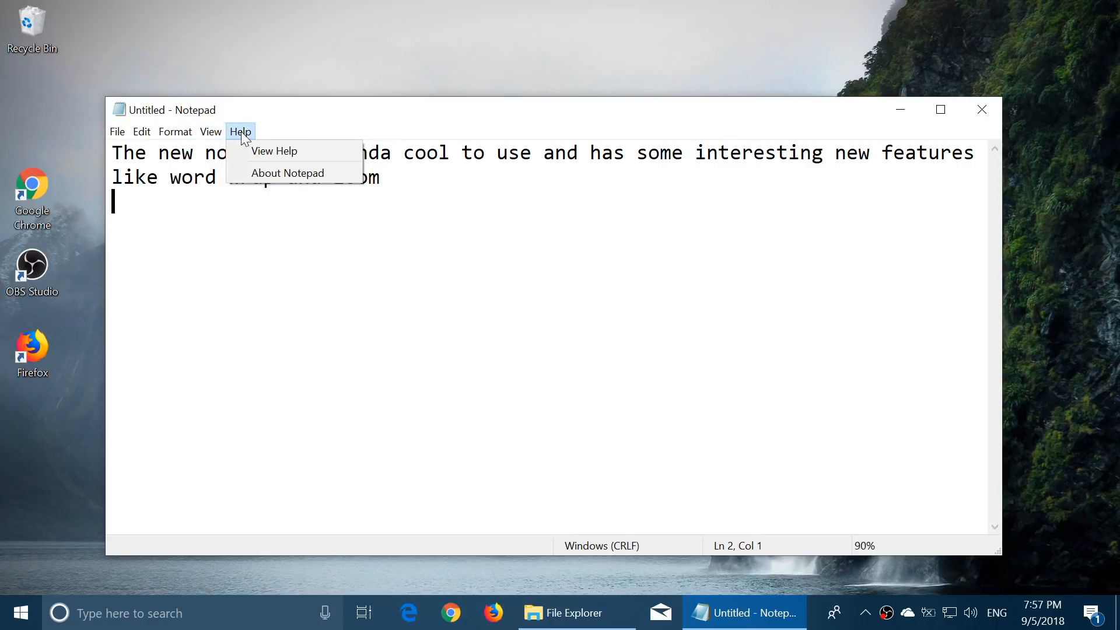
{"action": "left_click", "coordinate": [142, 132]}
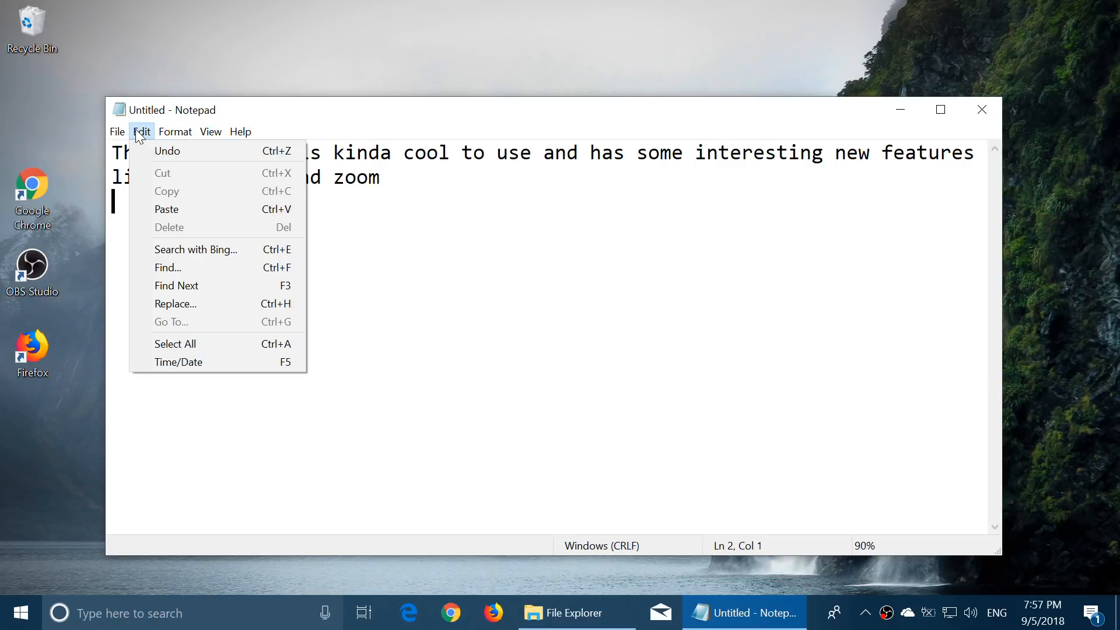
{"action": "mouse_move", "coordinate": [577, 312]}
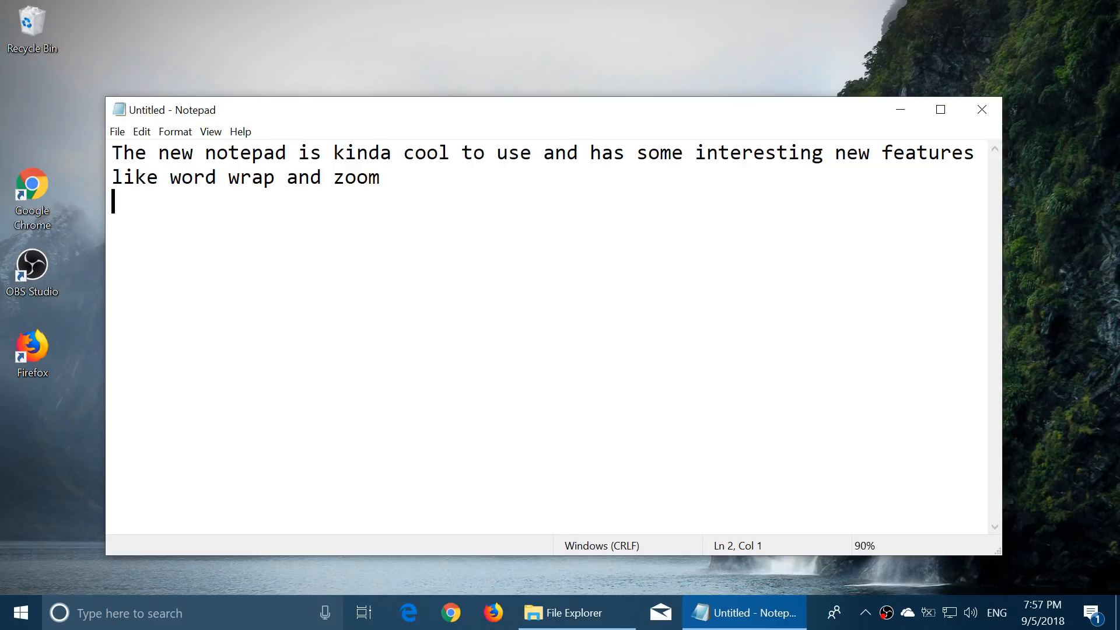
{"action": "left_click", "coordinate": [899, 109]}
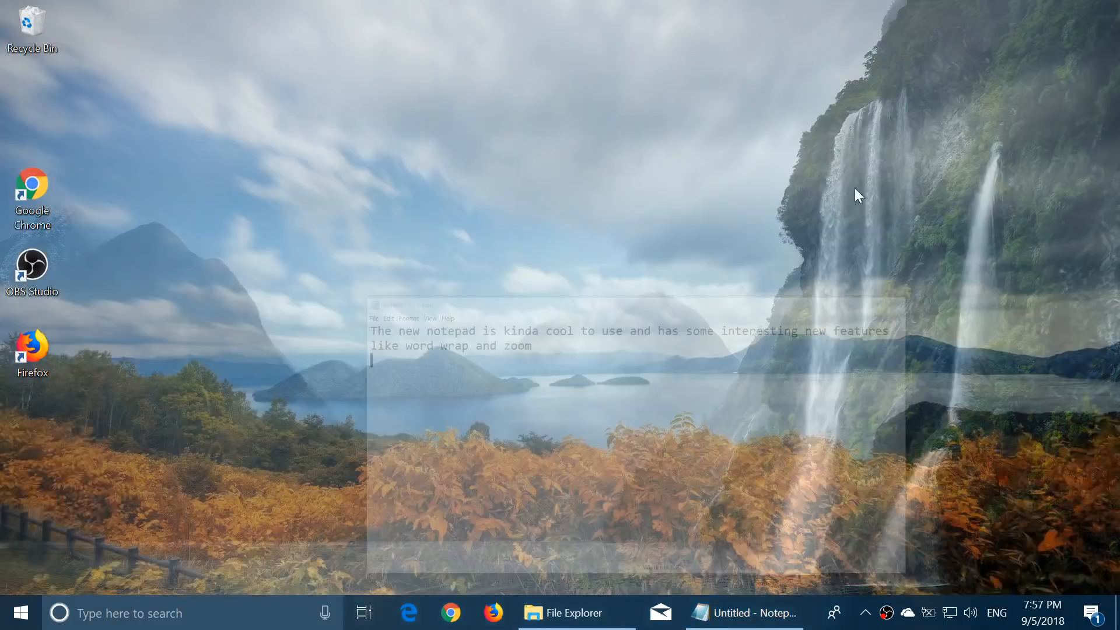